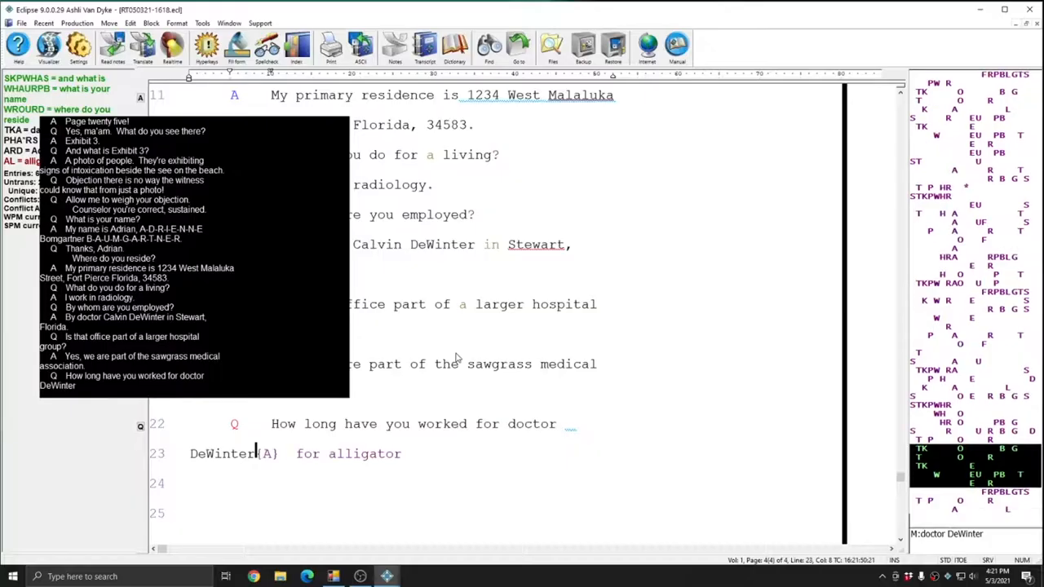
Write the Dr. DeWinter testimony through the question 'what do you do for a living?'
{"action": "type", "text": "Haps doctor DeWinter always run"}
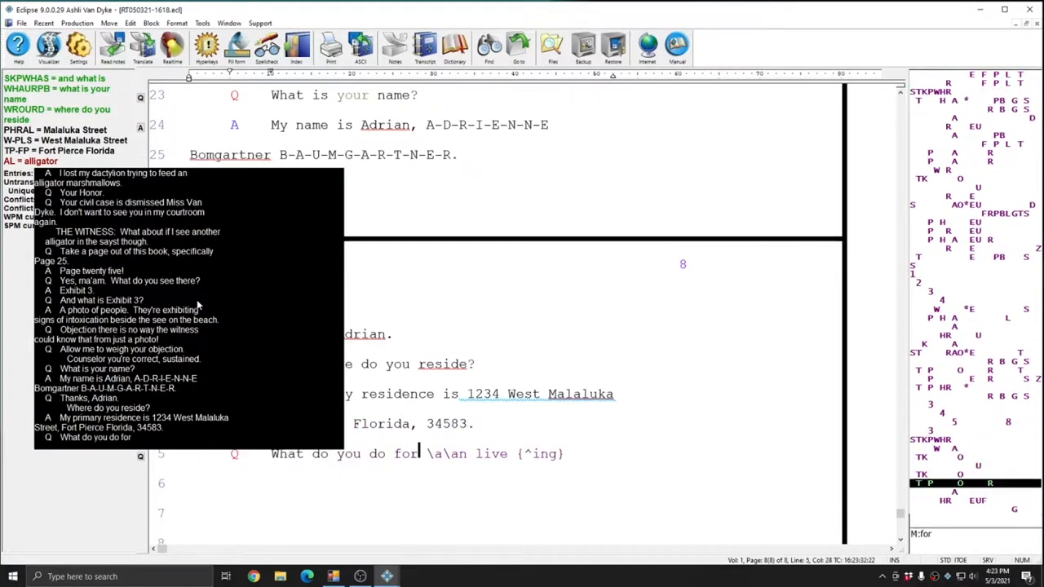
{"action": "type", "text": "a living?"}
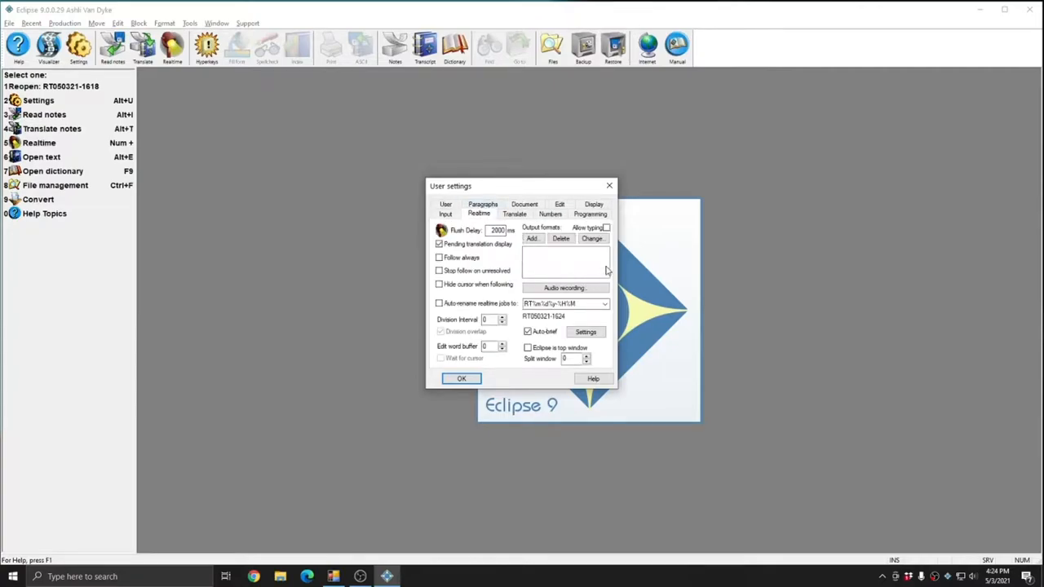
{"action": "mouse_move", "coordinate": [595, 279]}
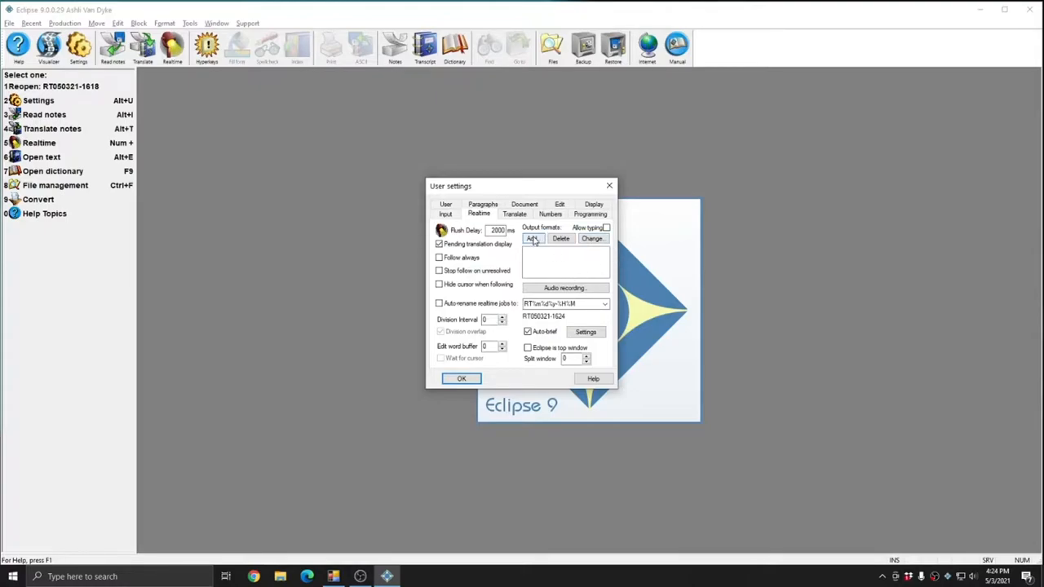
Add a realtime output format with Output set to CART window and Comm device None
{"action": "left_click", "coordinate": [532, 238]}
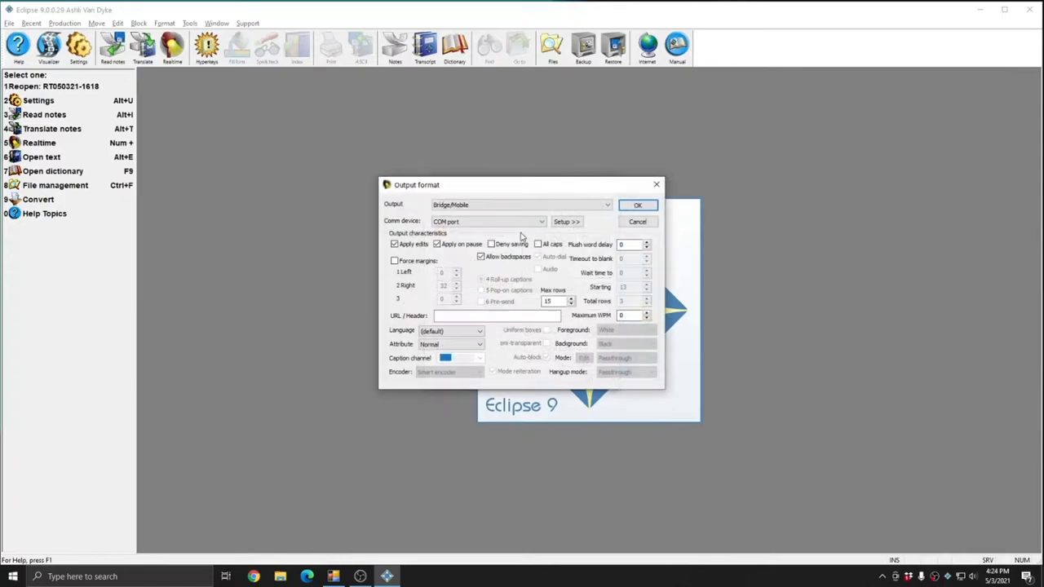
{"action": "left_click", "coordinate": [607, 205]}
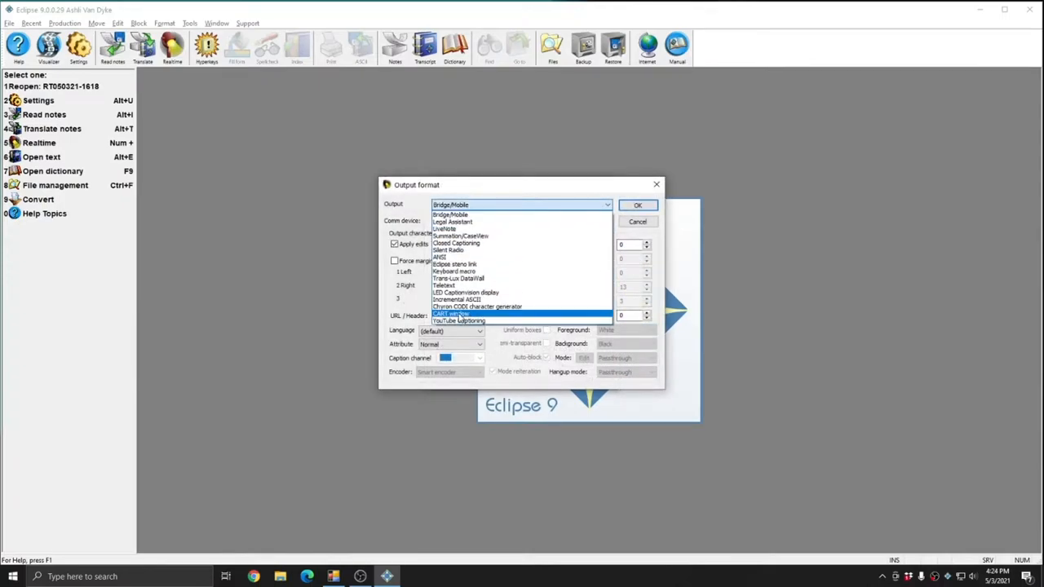
{"action": "left_click", "coordinate": [451, 314]}
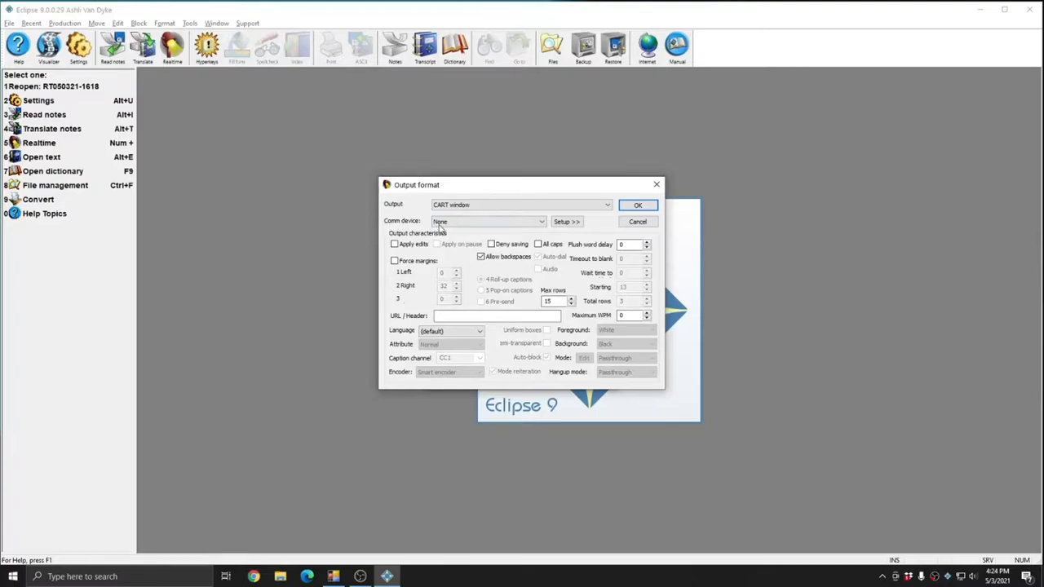
{"action": "left_click", "coordinate": [488, 221]}
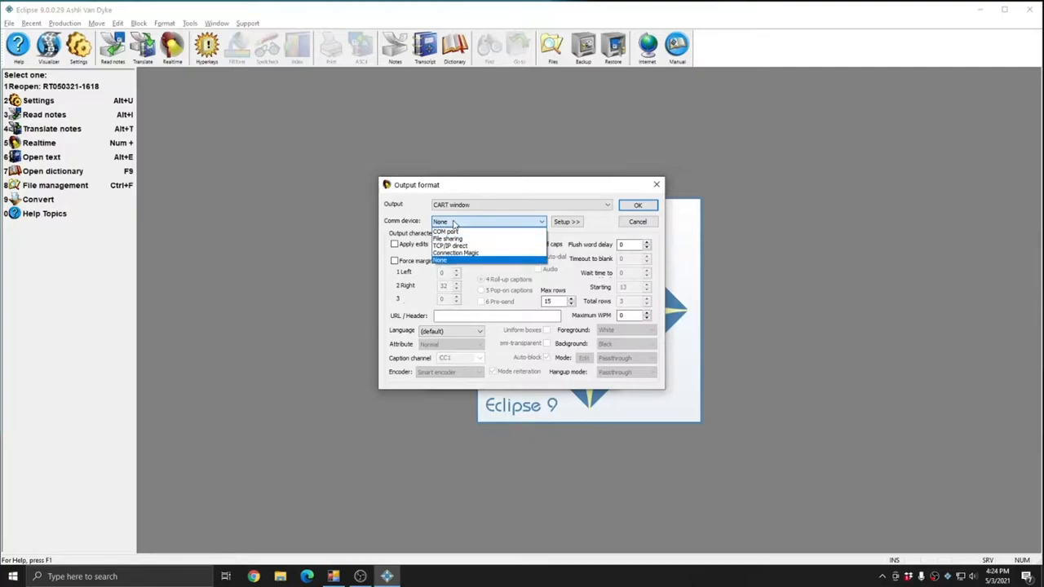
{"action": "mouse_move", "coordinate": [455, 252]}
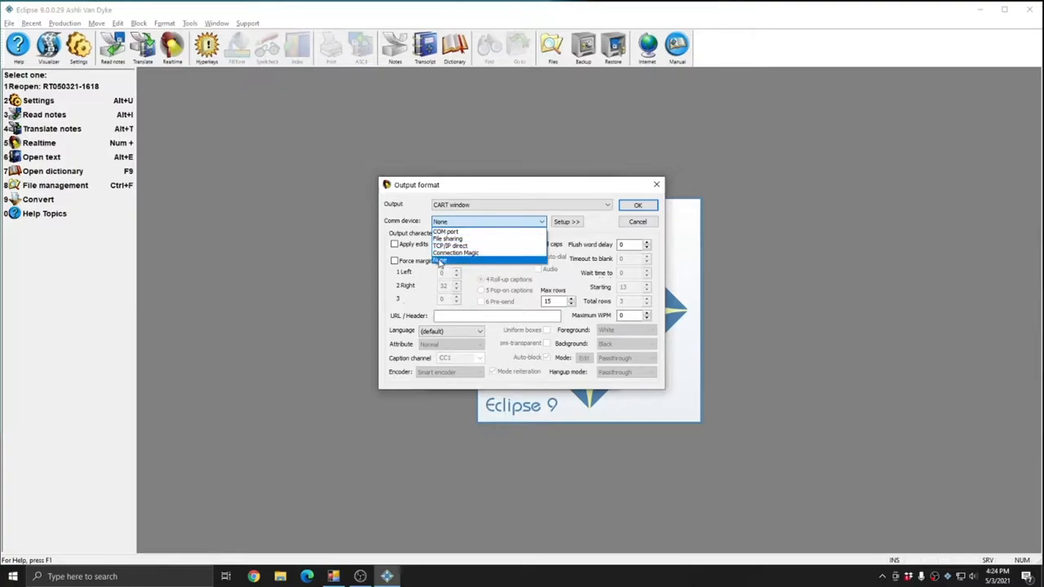
{"action": "left_click", "coordinate": [488, 221]}
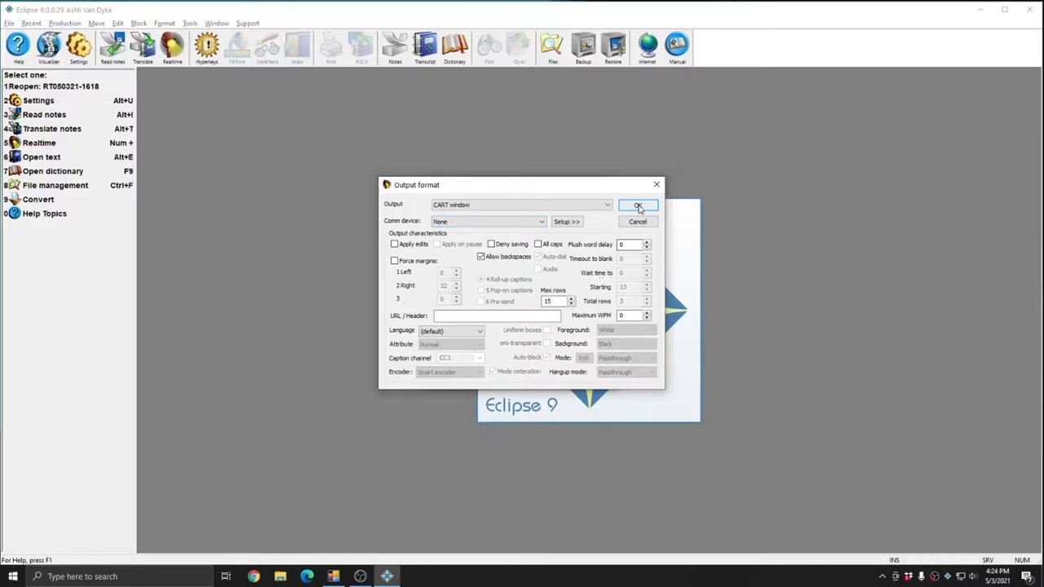
Confirm the CART window output format and accept the realtime user settings
{"action": "left_click", "coordinate": [639, 205]}
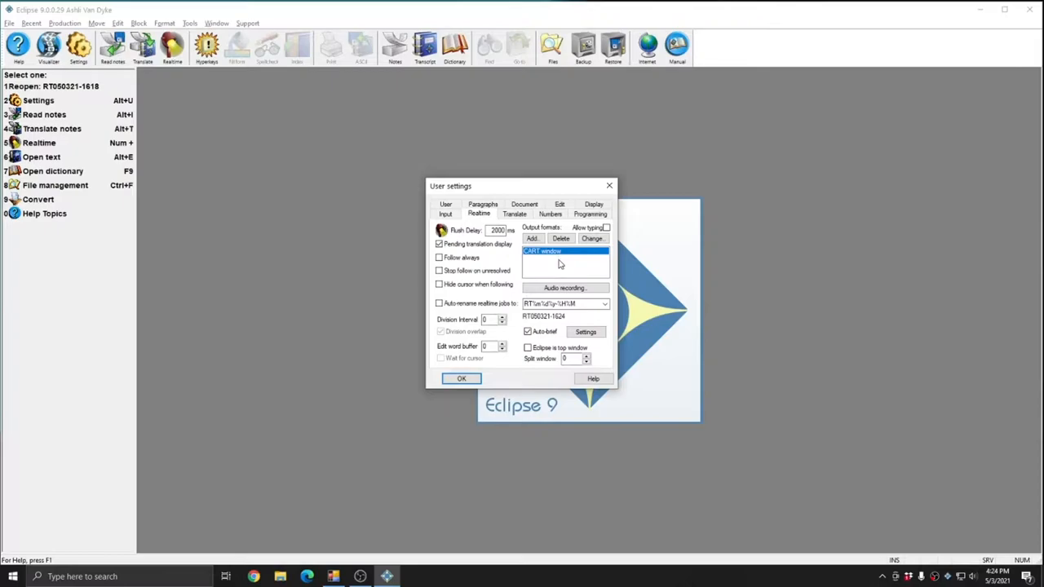
{"action": "mouse_move", "coordinate": [603, 259]}
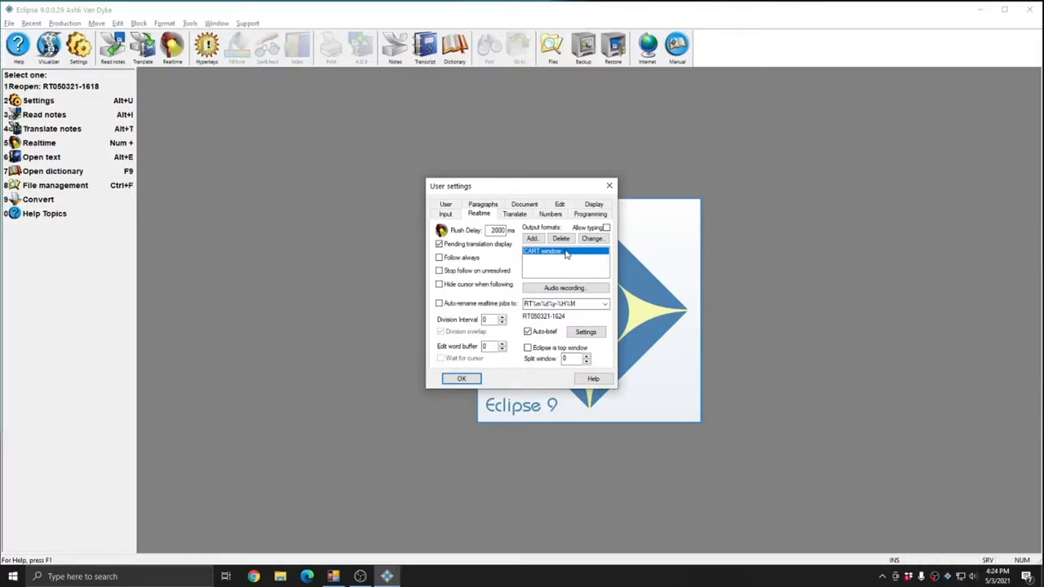
{"action": "mouse_move", "coordinate": [584, 257]}
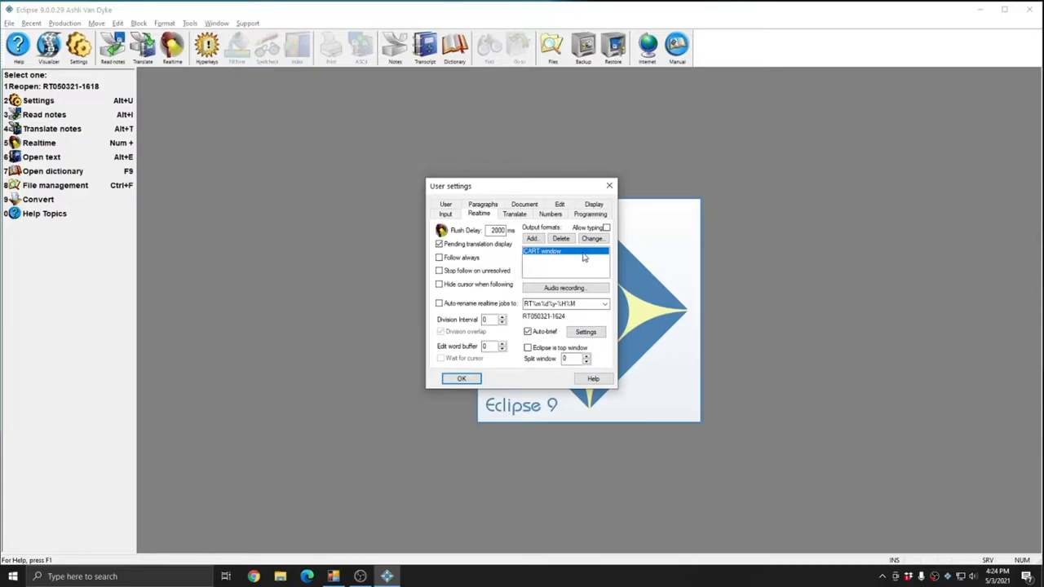
{"action": "mouse_move", "coordinate": [563, 259]}
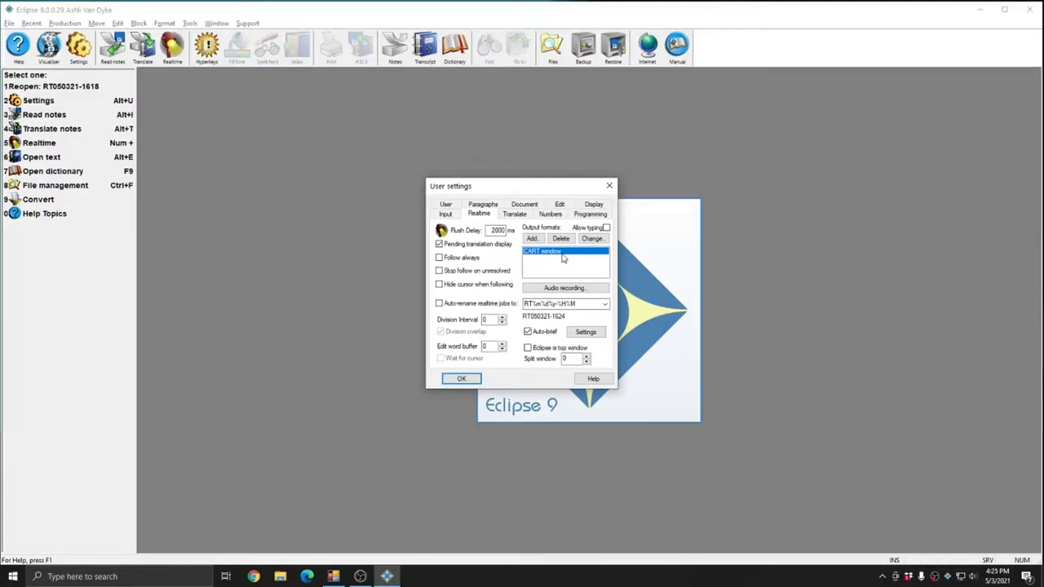
{"action": "left_click", "coordinate": [461, 377]}
{"action": "type", "text": "CA"}
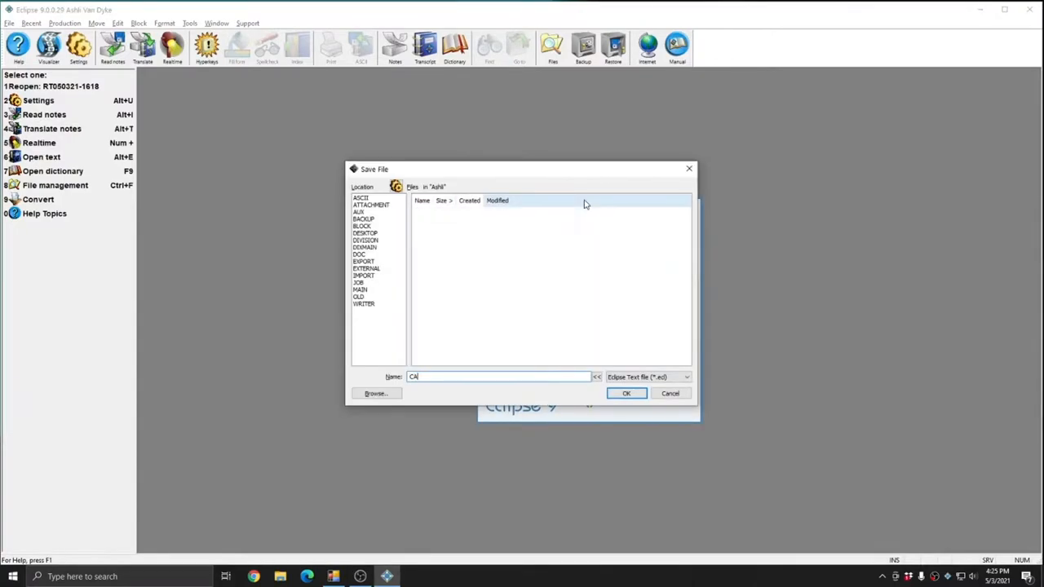
{"action": "left_click", "coordinate": [627, 393]}
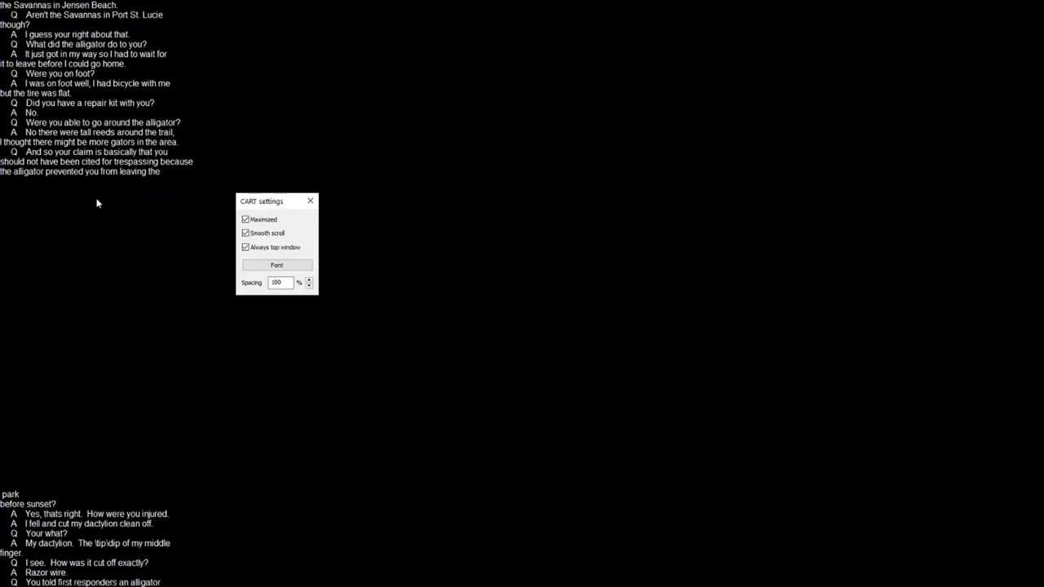
Scroll through the font options to reach larger caption sizes
{"action": "scroll", "scroll_direction": "down", "scroll_amount": 3}
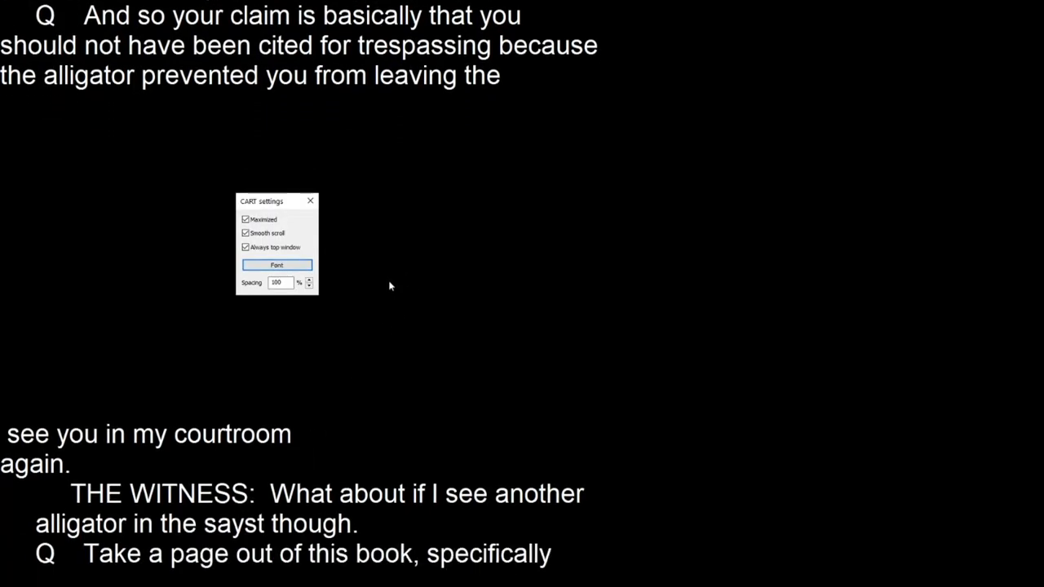
{"action": "scroll", "scroll_direction": "down", "scroll_amount": 3}
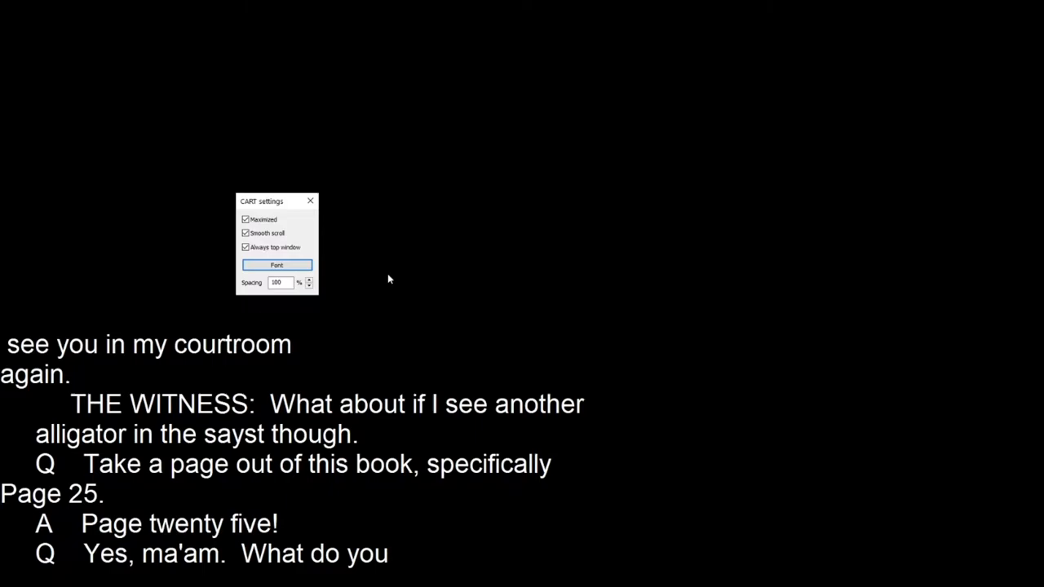
Choose Calibri at size 60 for the CART captions and confirm the Font dialog
{"action": "left_click", "coordinate": [277, 265]}
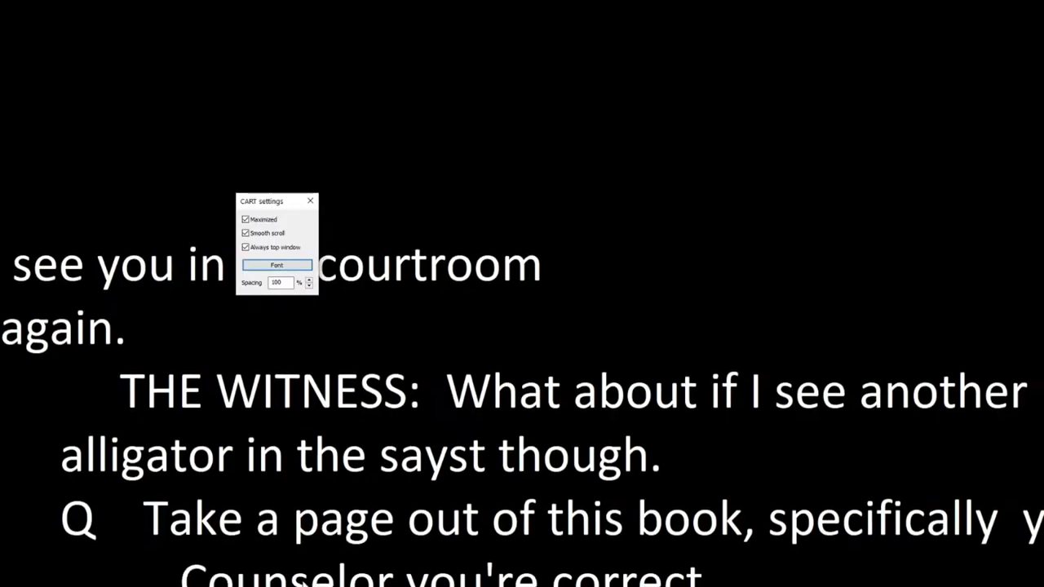
{"action": "scroll", "scroll_direction": "down", "scroll_amount": 3}
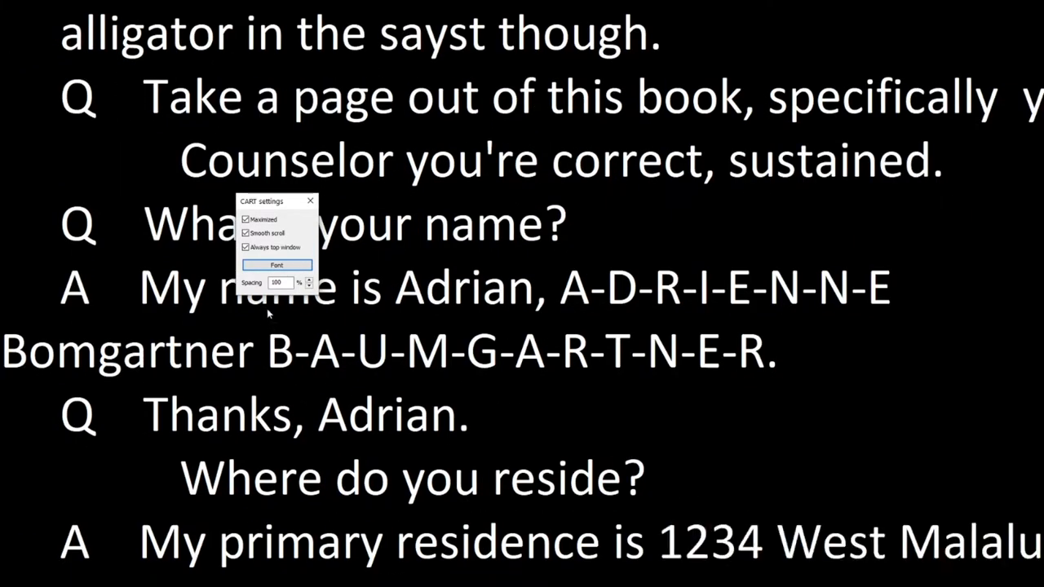
{"action": "scroll", "scroll_direction": "down", "scroll_amount": 3}
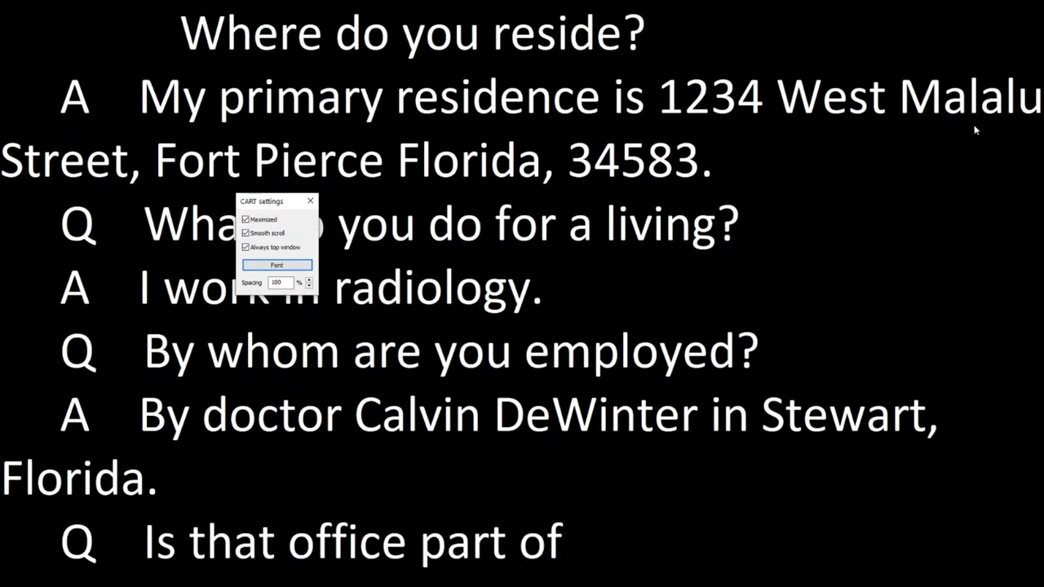
{"action": "left_click", "coordinate": [276, 265]}
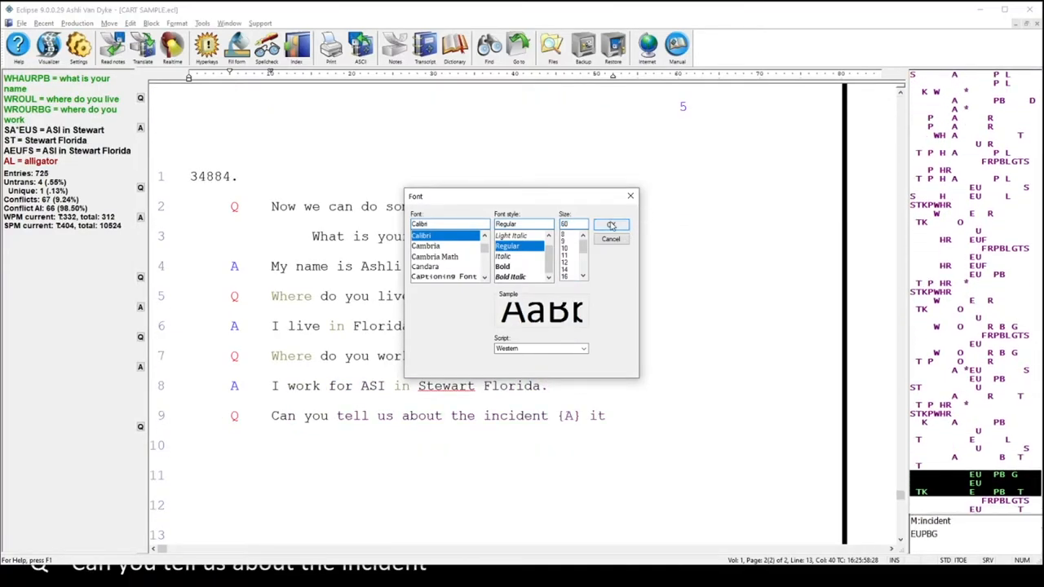
{"action": "left_click", "coordinate": [611, 225]}
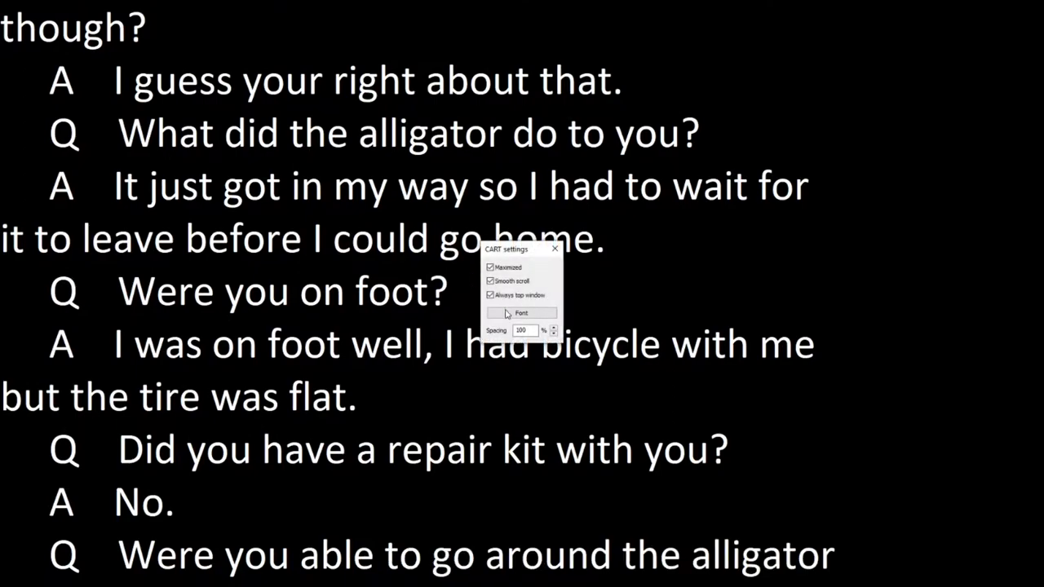
Uncheck Maximized for the CART window, then keep writing 'How was it cut off exact'
{"action": "left_click", "coordinate": [521, 312]}
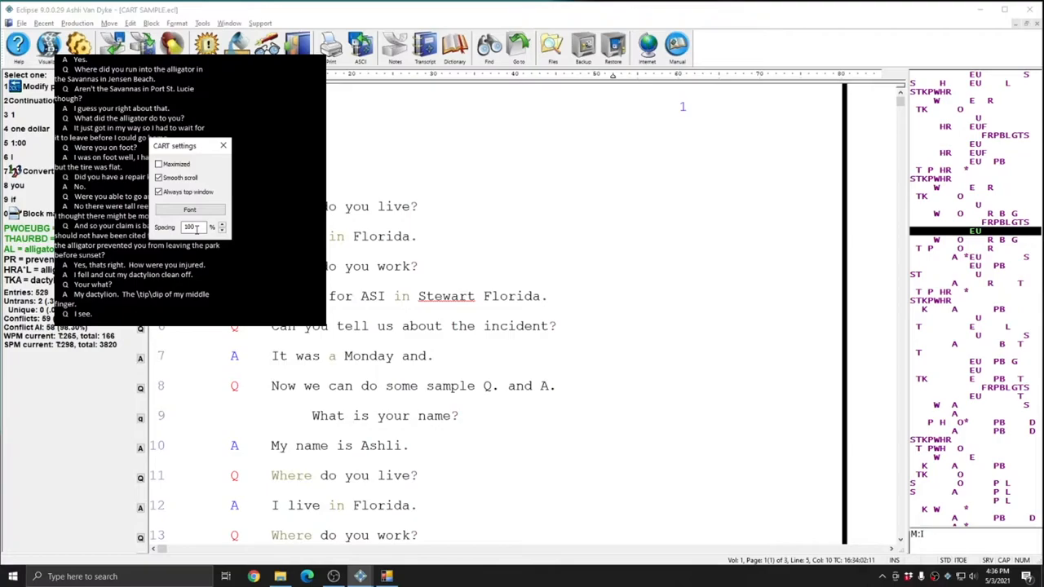
{"action": "type", "text": "How was it cut off exact"}
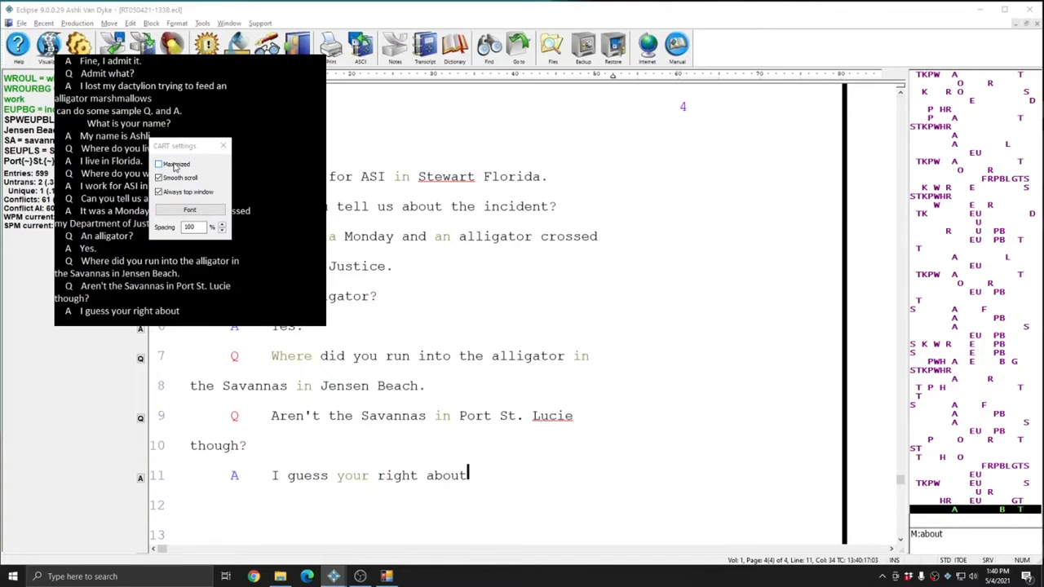
Close the CART settings, leaving the small caption window over the transcript
{"action": "left_click", "coordinate": [223, 145]}
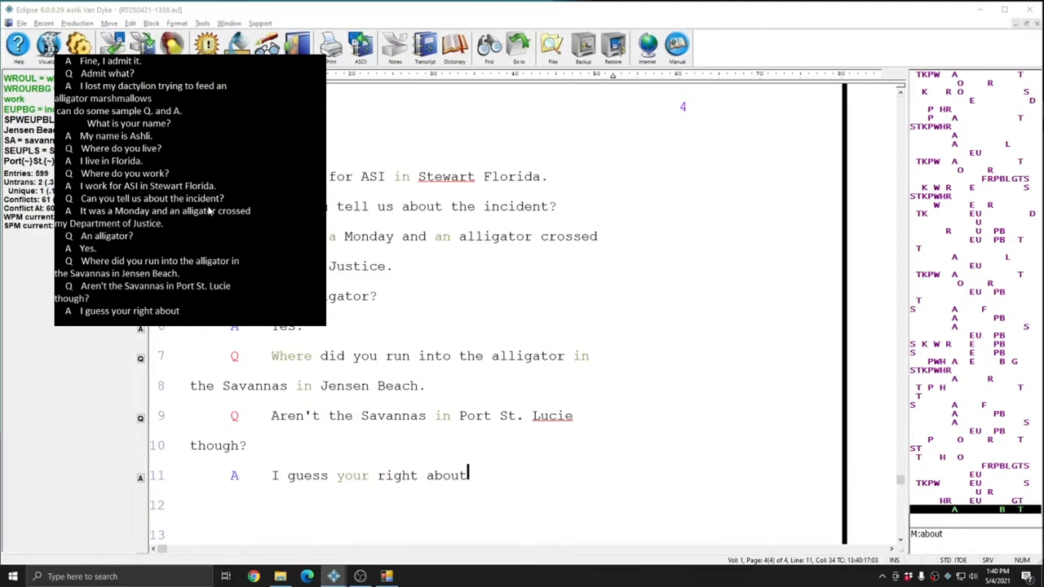
{"action": "mouse_move", "coordinate": [324, 327]}
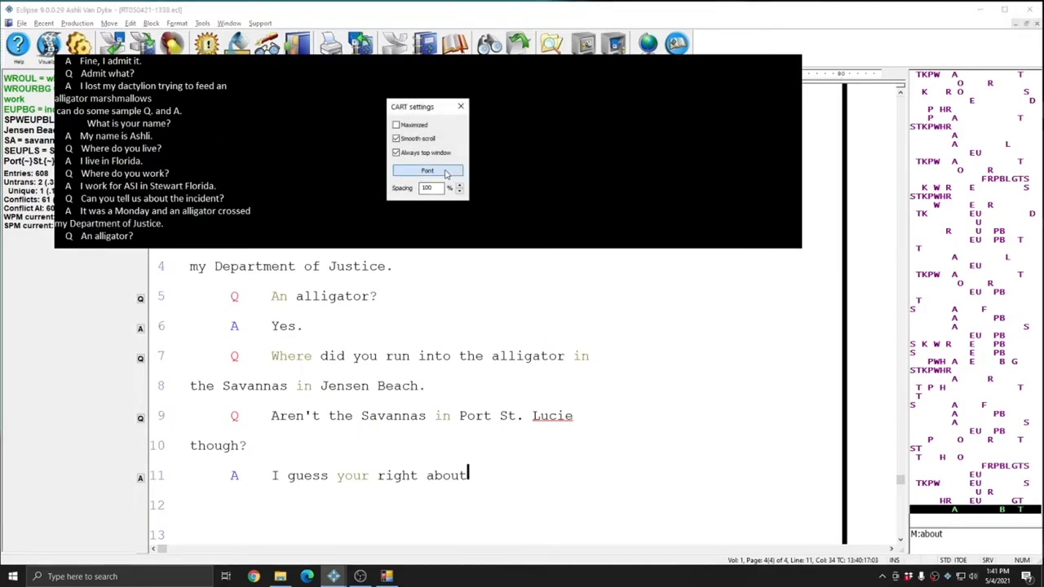
Pick a larger caption font and reshape the CART window taller and narrower
{"action": "left_click", "coordinate": [427, 170]}
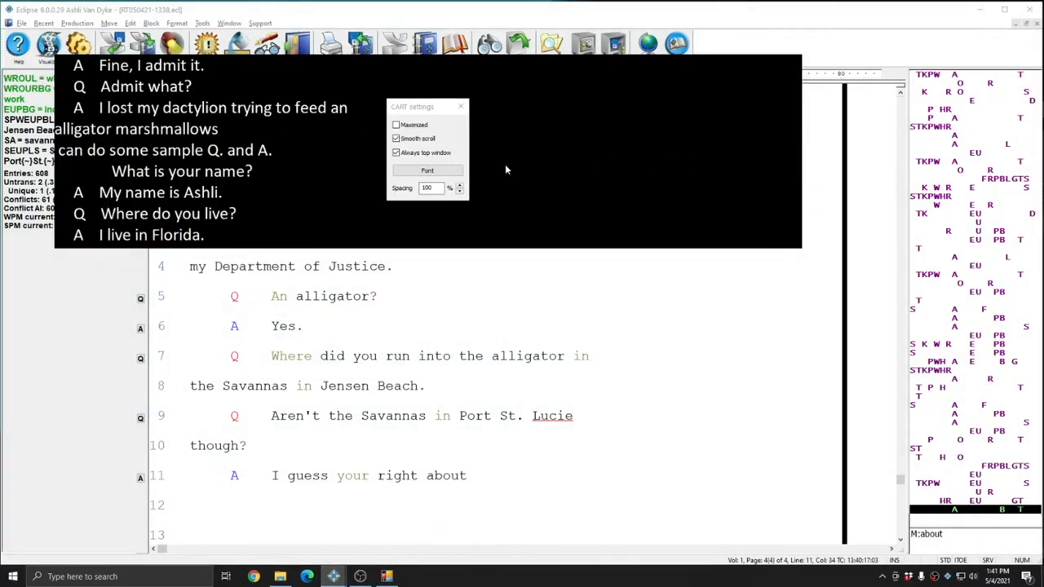
{"action": "mouse_move", "coordinate": [492, 176]}
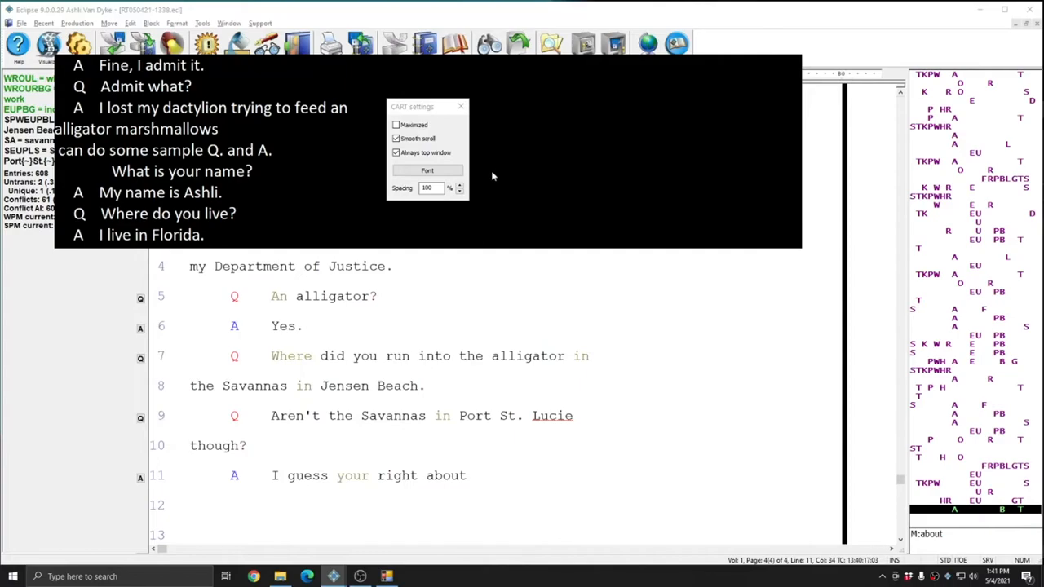
{"action": "left_click", "coordinate": [460, 106]}
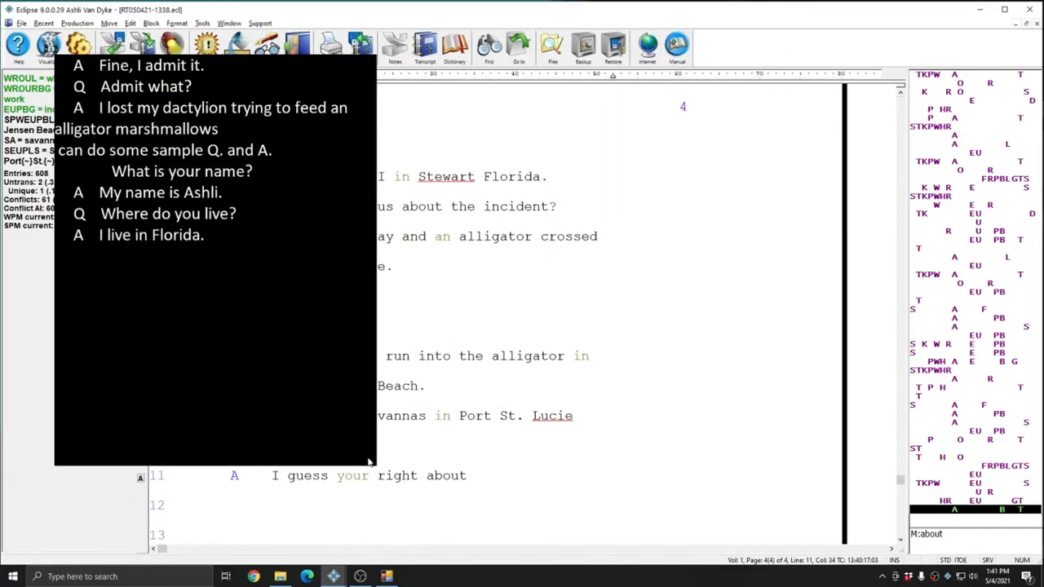
{"action": "mouse_move", "coordinate": [368, 463]}
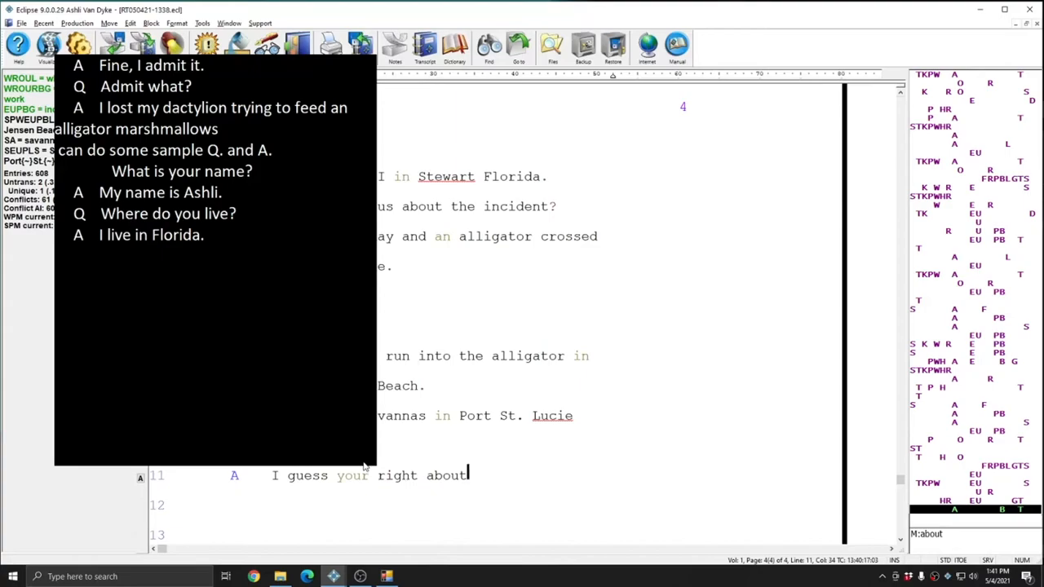
{"action": "mouse_move", "coordinate": [355, 465]}
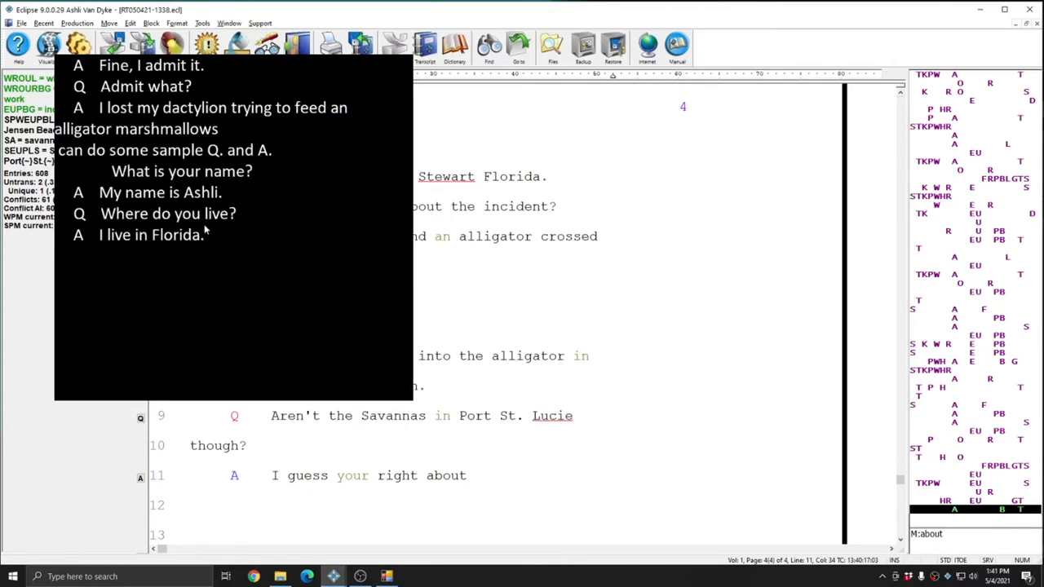
{"action": "left_click", "coordinate": [467, 475]}
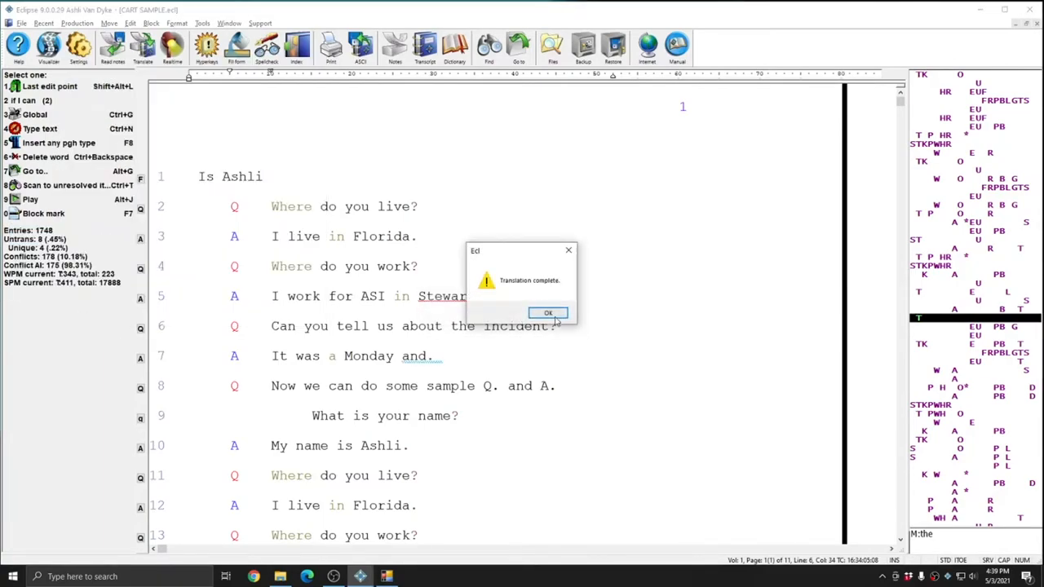
Dismiss Translation complete, then edit the CART window output in Realtime settings
{"action": "left_click", "coordinate": [548, 314]}
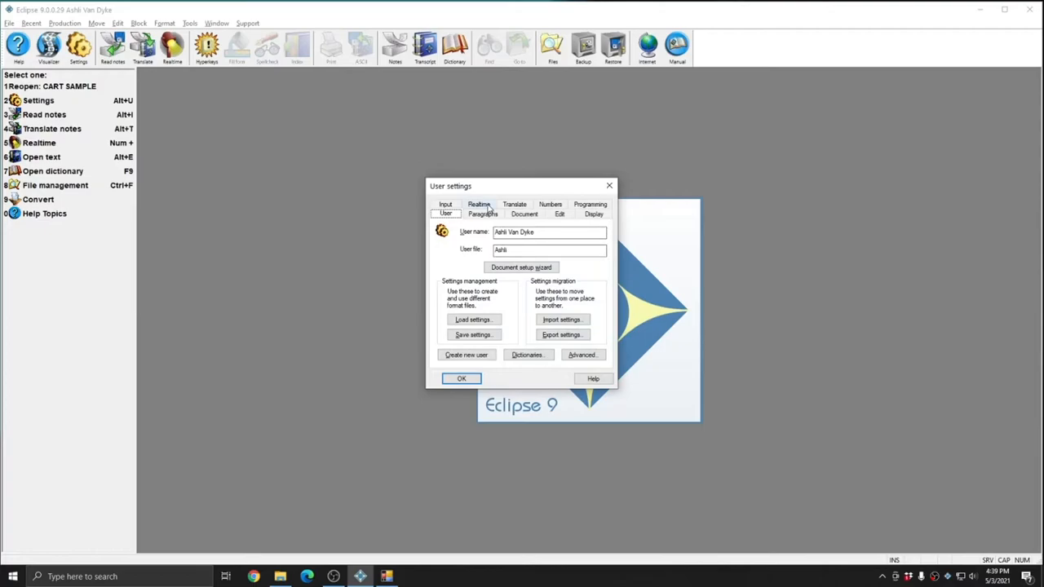
{"action": "left_click", "coordinate": [479, 209]}
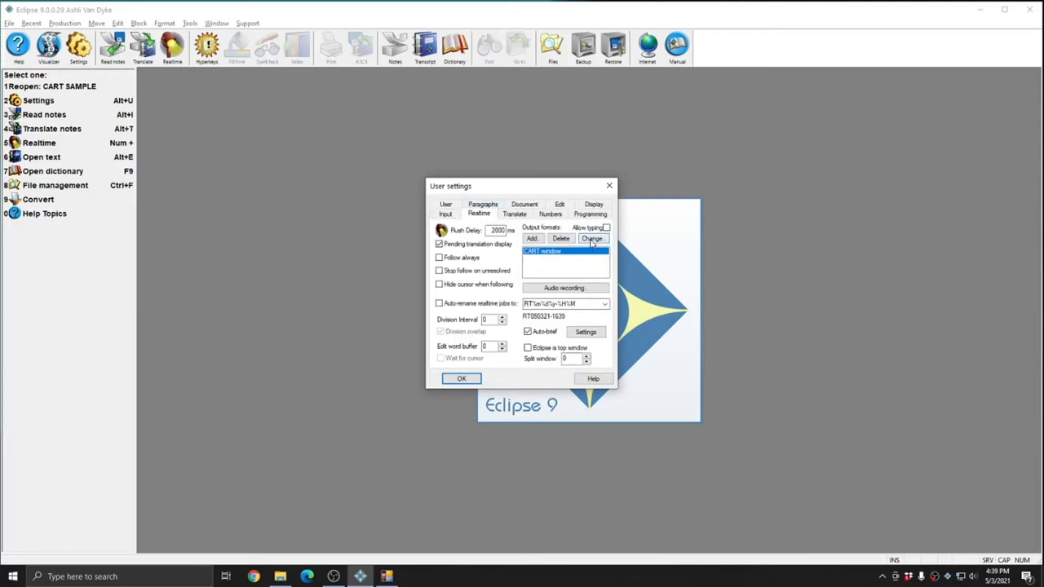
{"action": "left_click", "coordinate": [592, 238]}
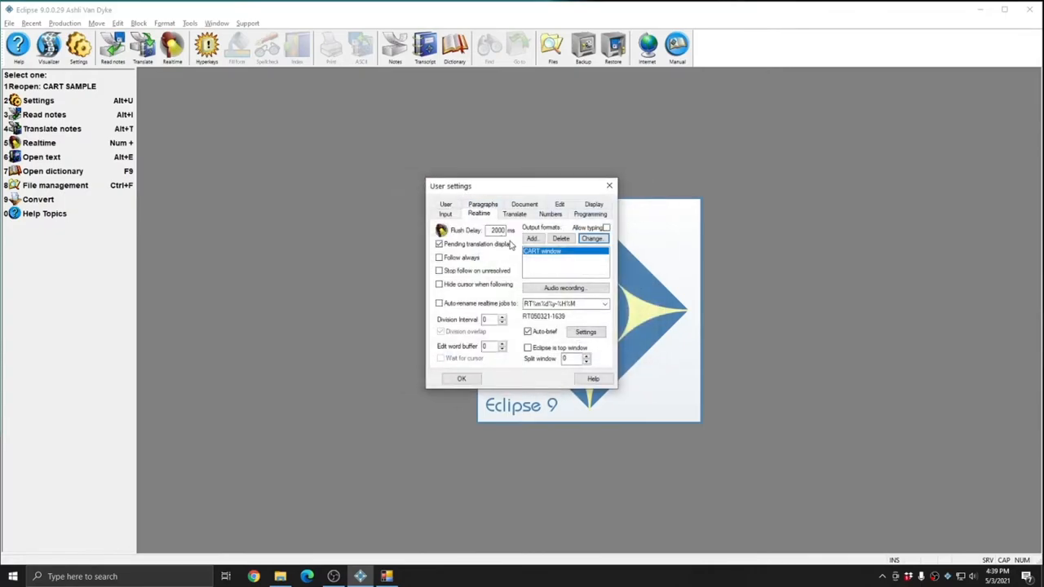
{"action": "left_click", "coordinate": [461, 378]}
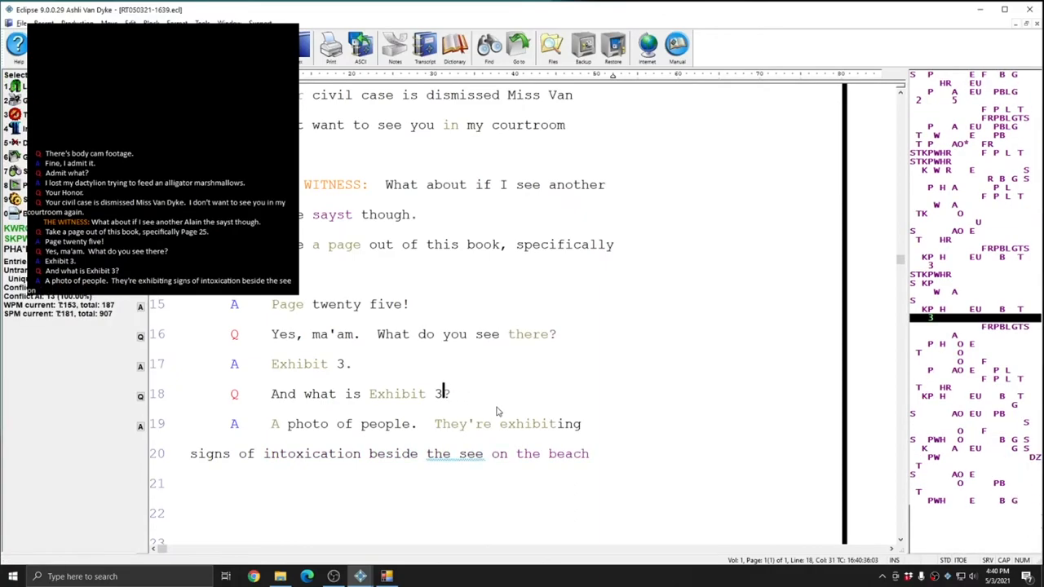
Type 3 after 'Exhibit 3' in the latest transcript question
{"action": "type", "text": "34 West Malaluka"}
{"action": "type", "text": "Adr"}
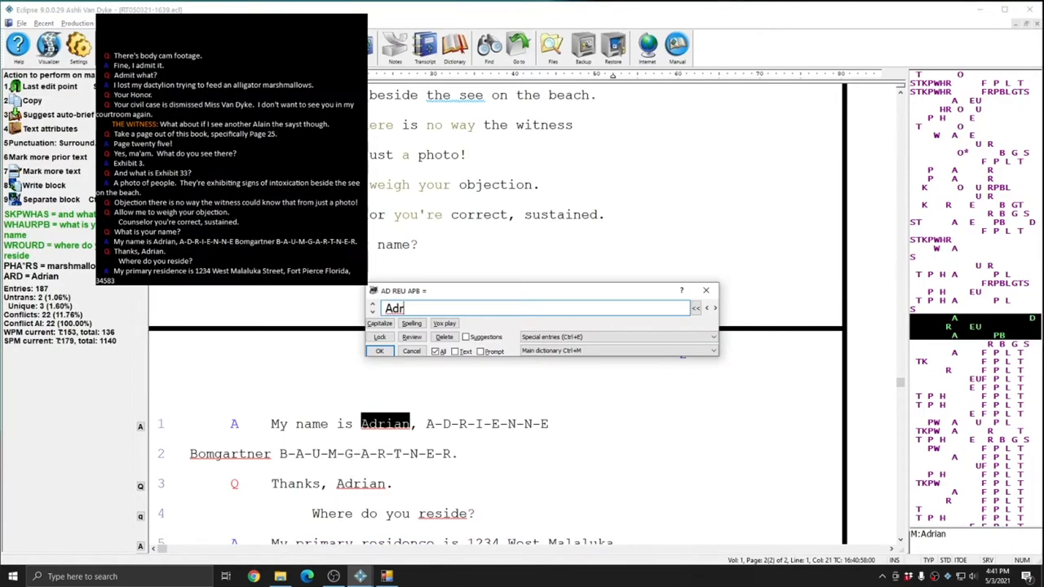
Retype Adrian as Adrienne, then keep writing the testimony so the CART captions update
{"action": "type", "text": "ienne"}
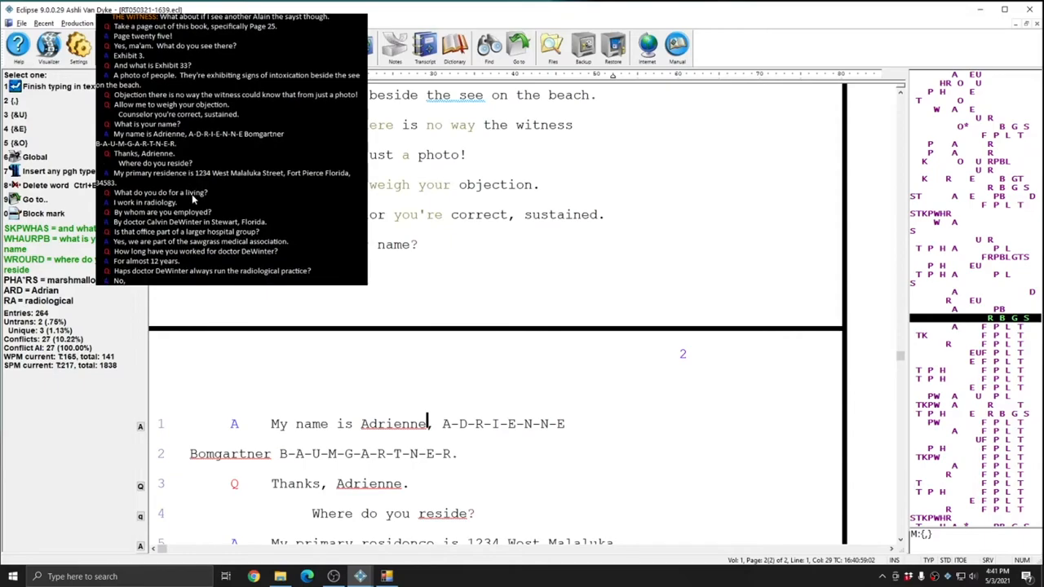
{"action": "type", "text": "he purchased it a few years"}
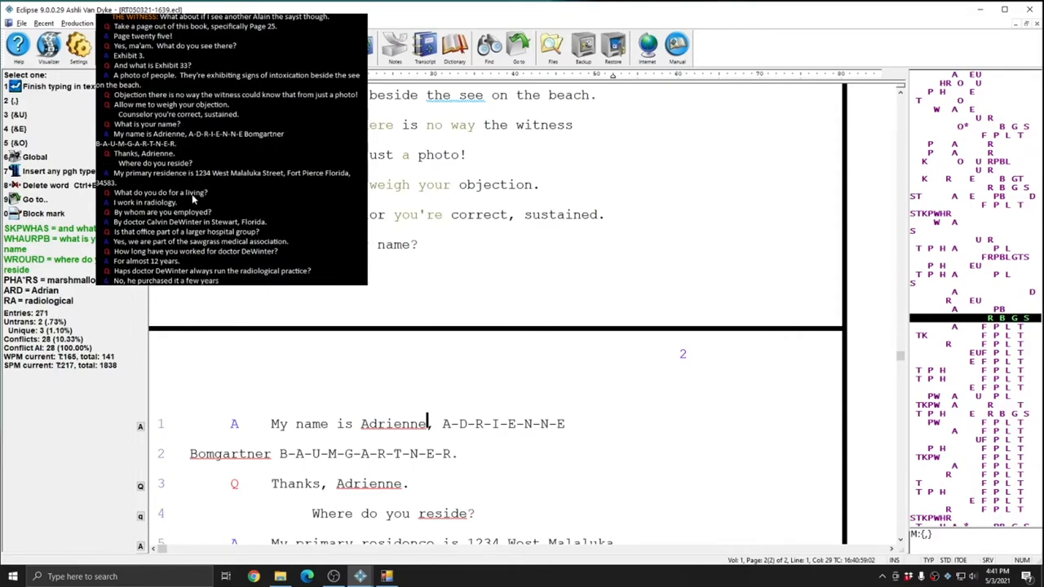
{"action": "type", "text": "es before I start"}
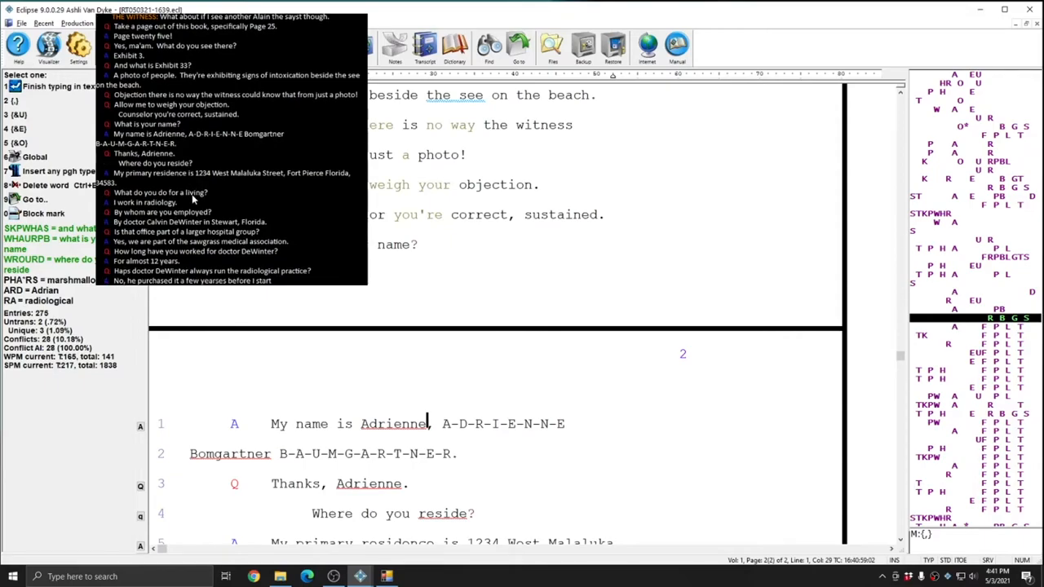